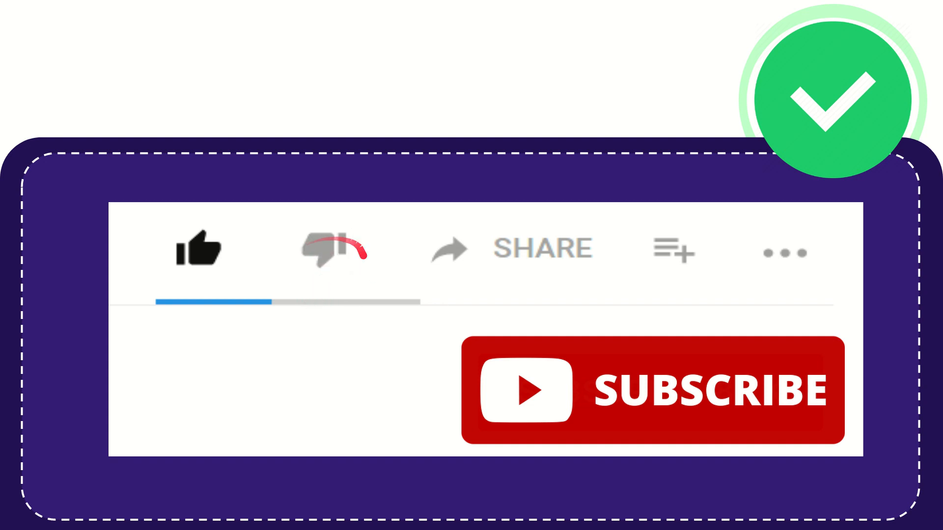
pyautogui.click(331, 250)
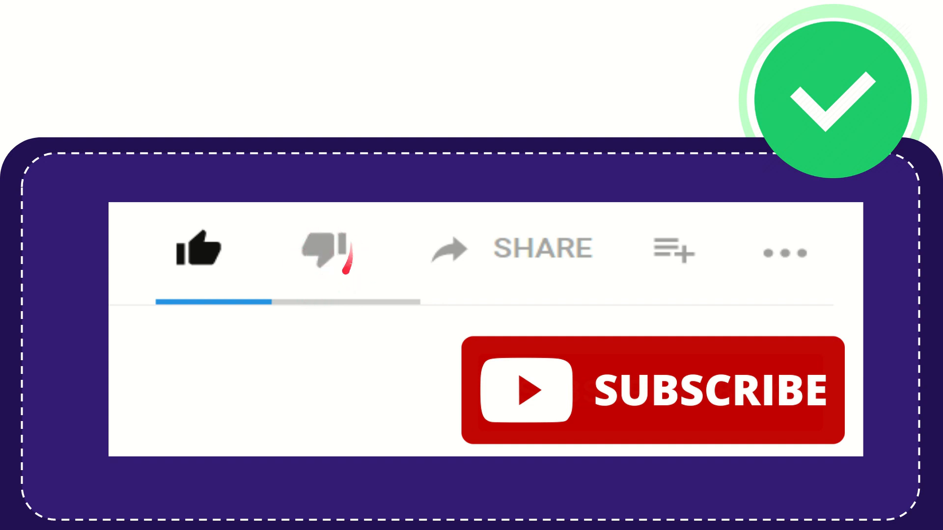